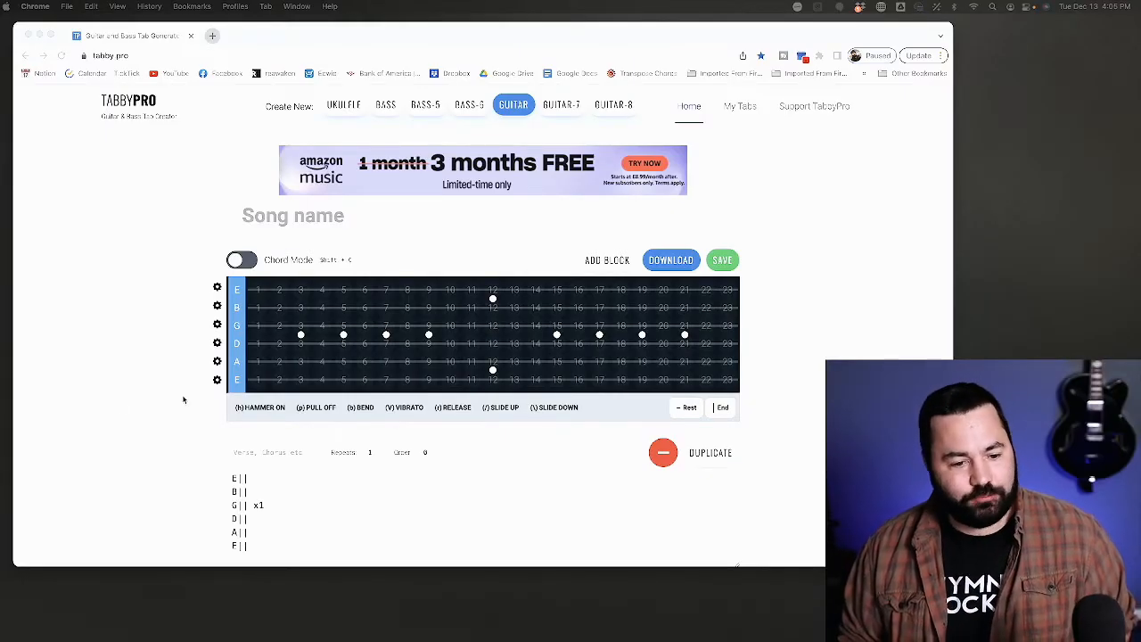
pyautogui.moveTo(338, 381)
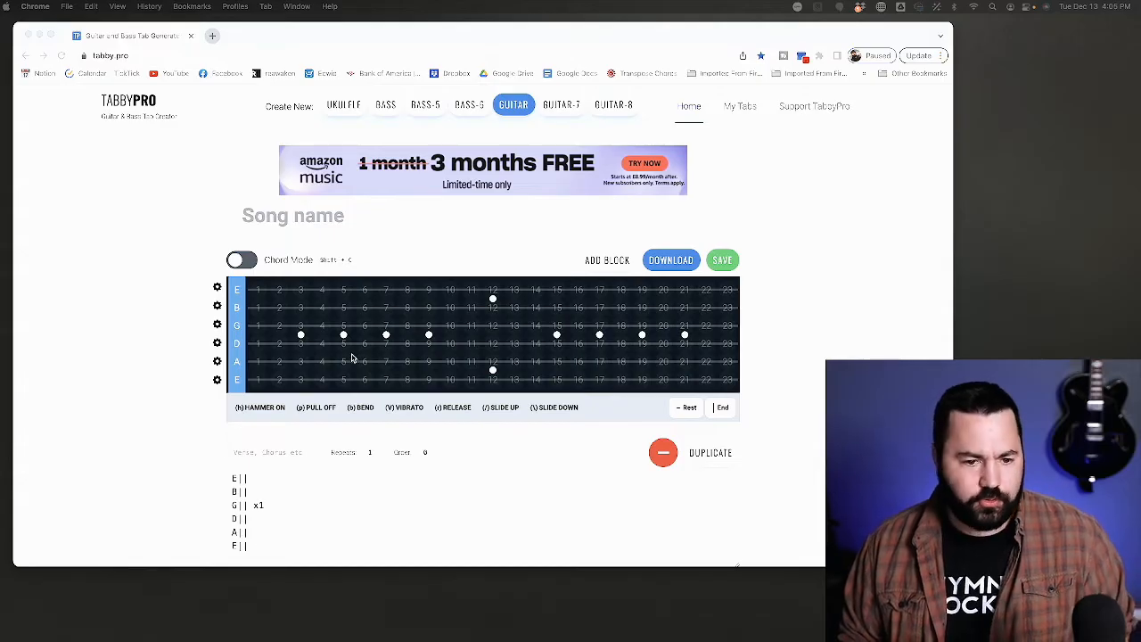
# Enter the opening notes: B-string frets 1 and 3, high-E frets 3 and 4, then B-string fret 5
pyautogui.scroll(-3)
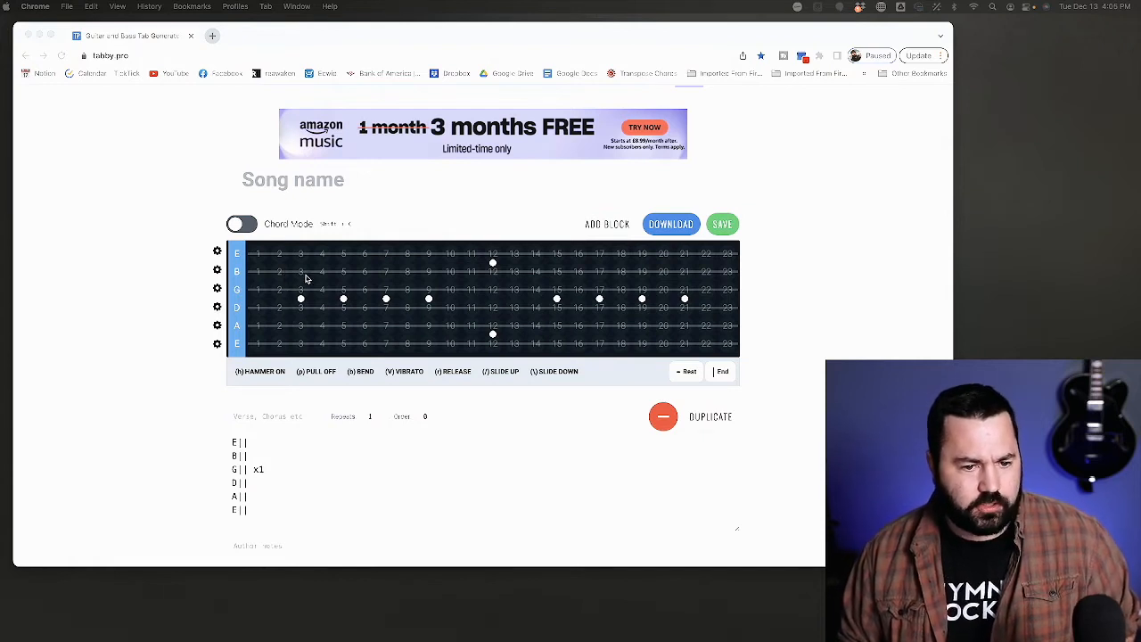
pyautogui.click(258, 272)
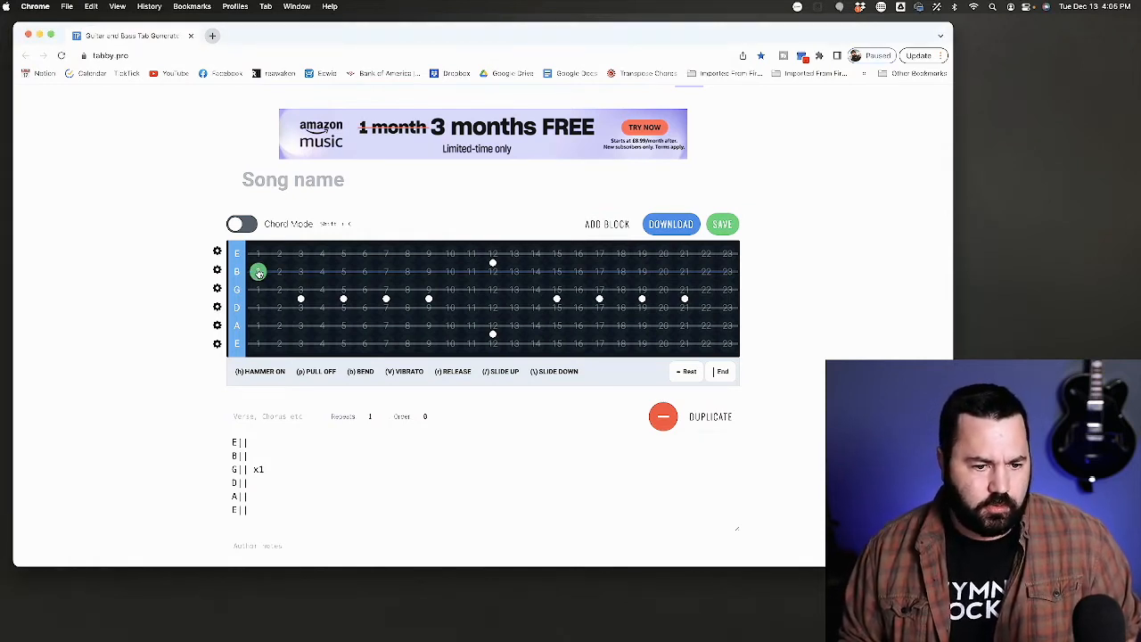
pyautogui.click(321, 253)
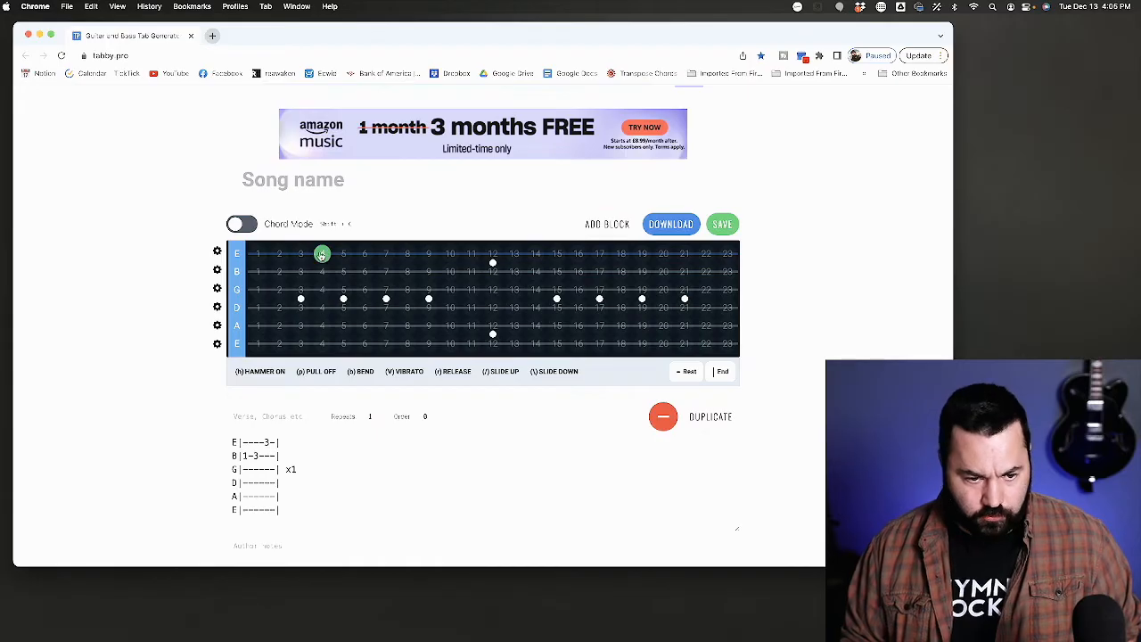
pyautogui.click(322, 253)
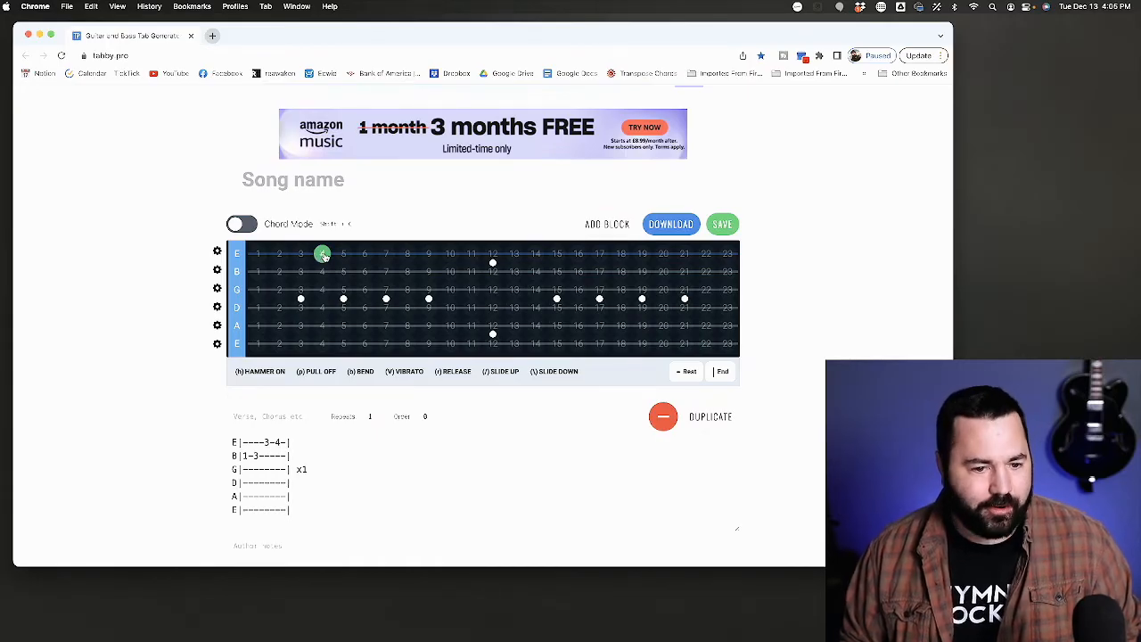
pyautogui.click(343, 272)
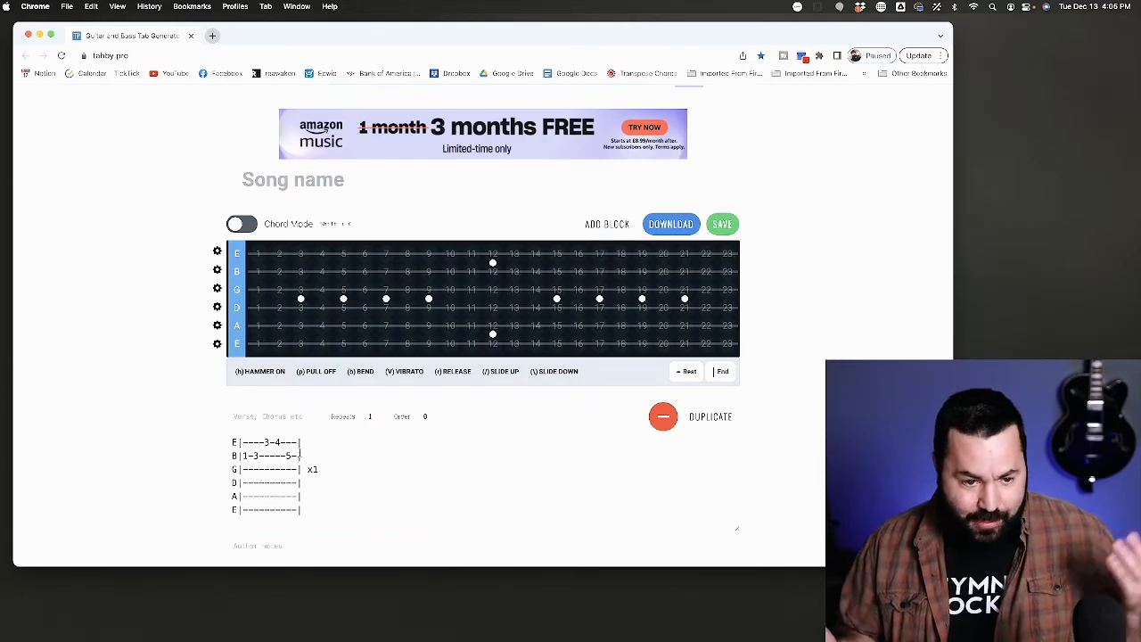
pyautogui.click(343, 290)
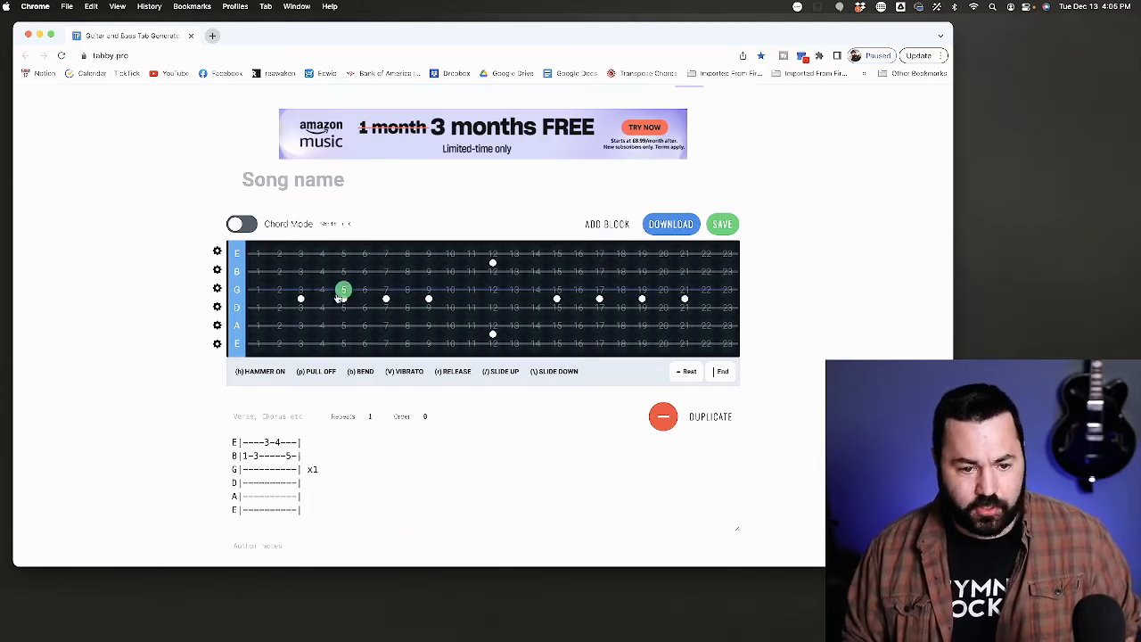
# Add a chord stacking fret 4 on the high E and B strings, with Chord Mode on only for the chord
pyautogui.click(242, 224)
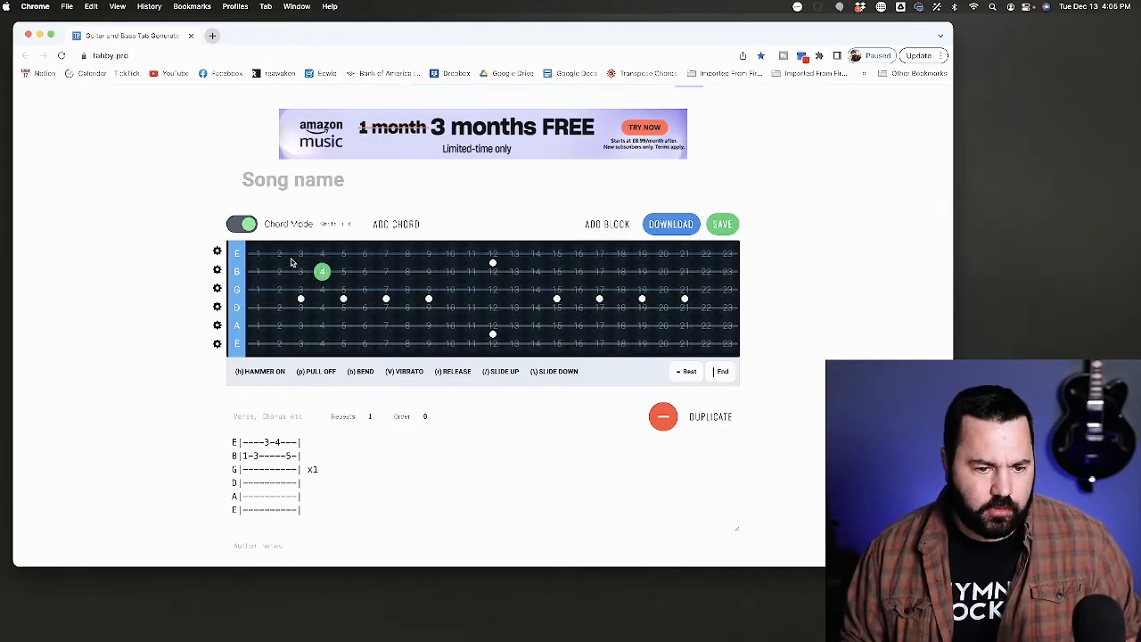
pyautogui.click(322, 254)
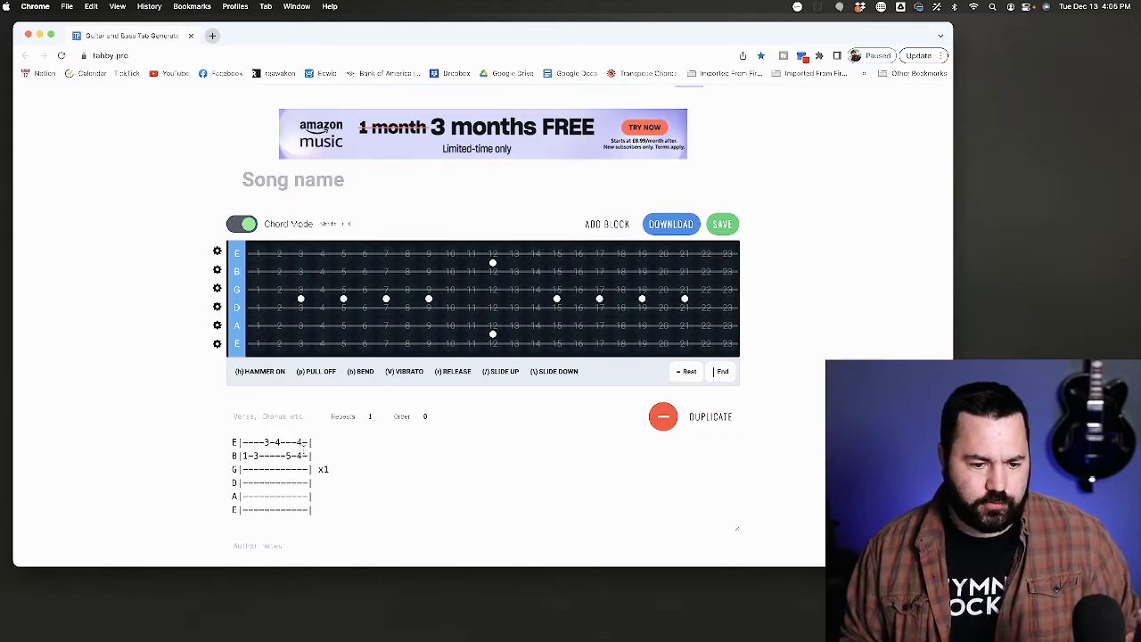
pyautogui.click(241, 224)
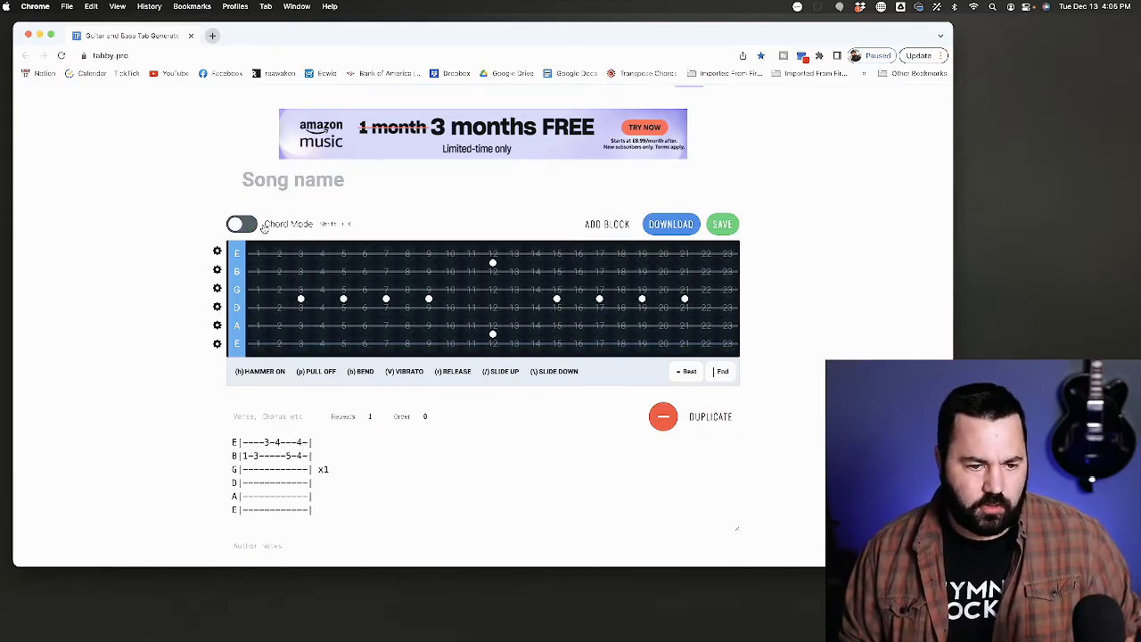
# Add B-string fret 3, then high-E frets 7 and 8 marked as a pull-off (p)
pyautogui.click(301, 272)
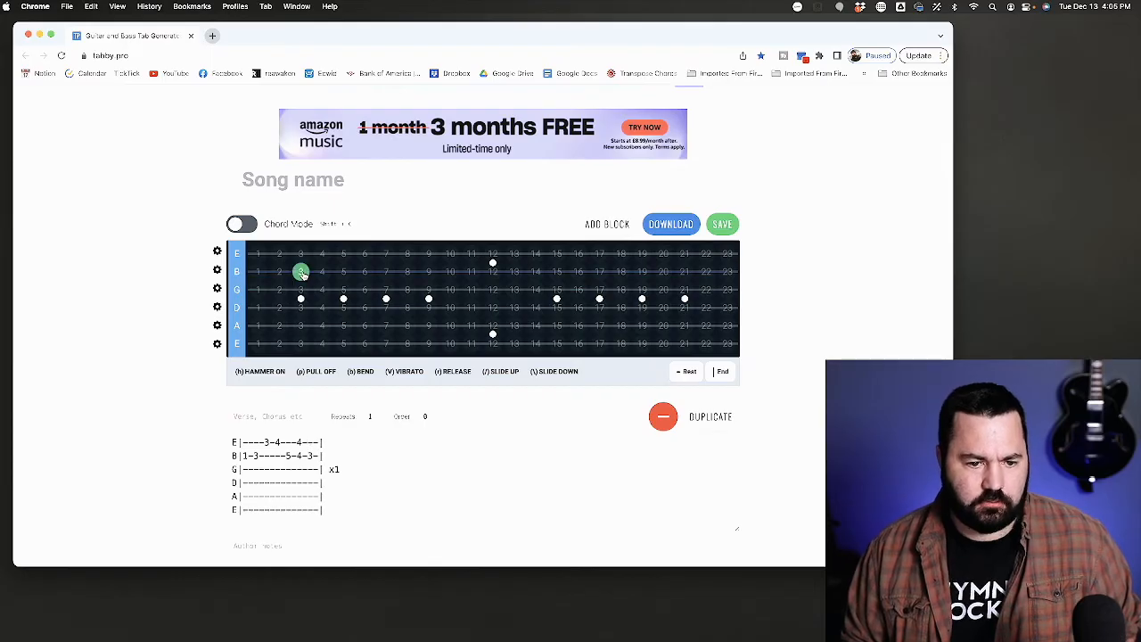
pyautogui.click(408, 254)
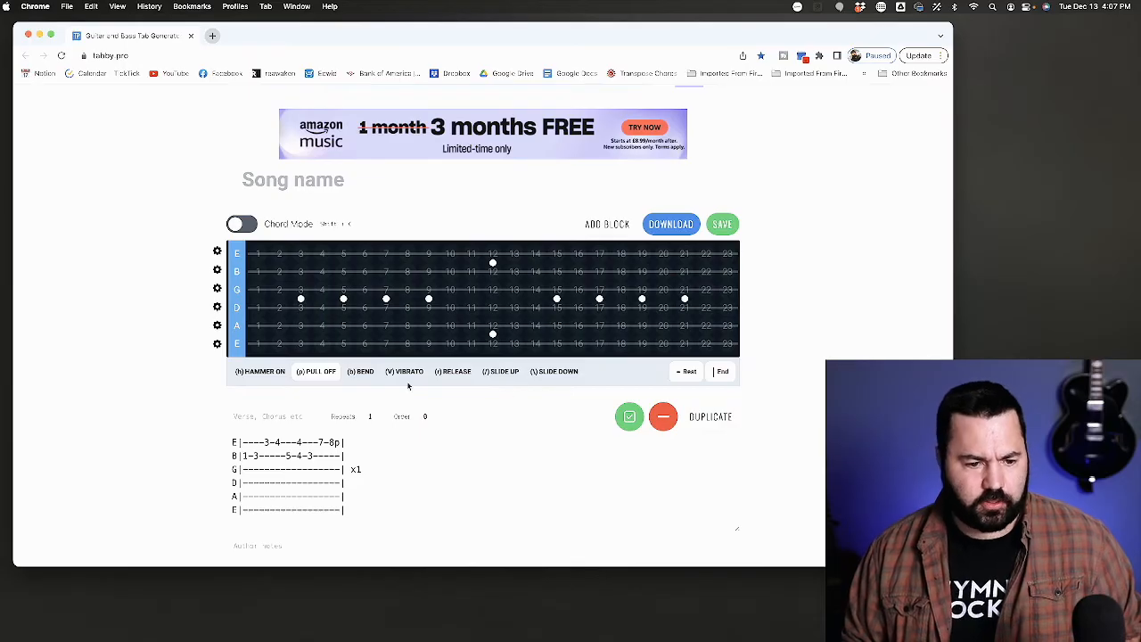
pyautogui.click(275, 417)
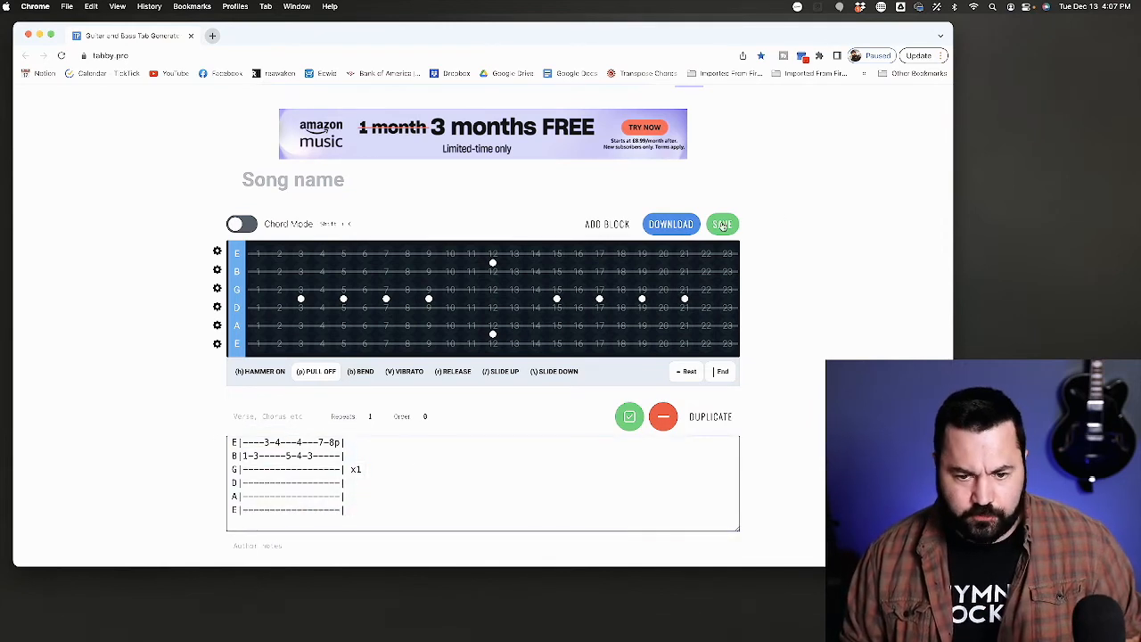
# Download the tab as tab.txt
pyautogui.click(722, 223)
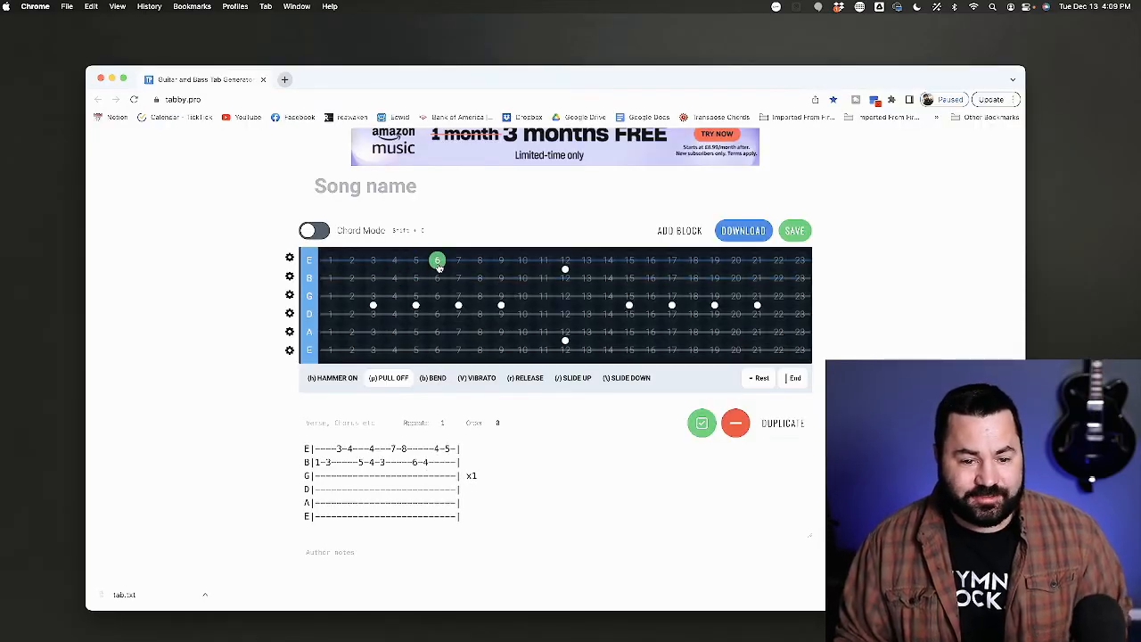
# Extend the tab with B-string frets 6 and 4, then high-E frets 4, 5, 6 and 7
pyautogui.click(459, 259)
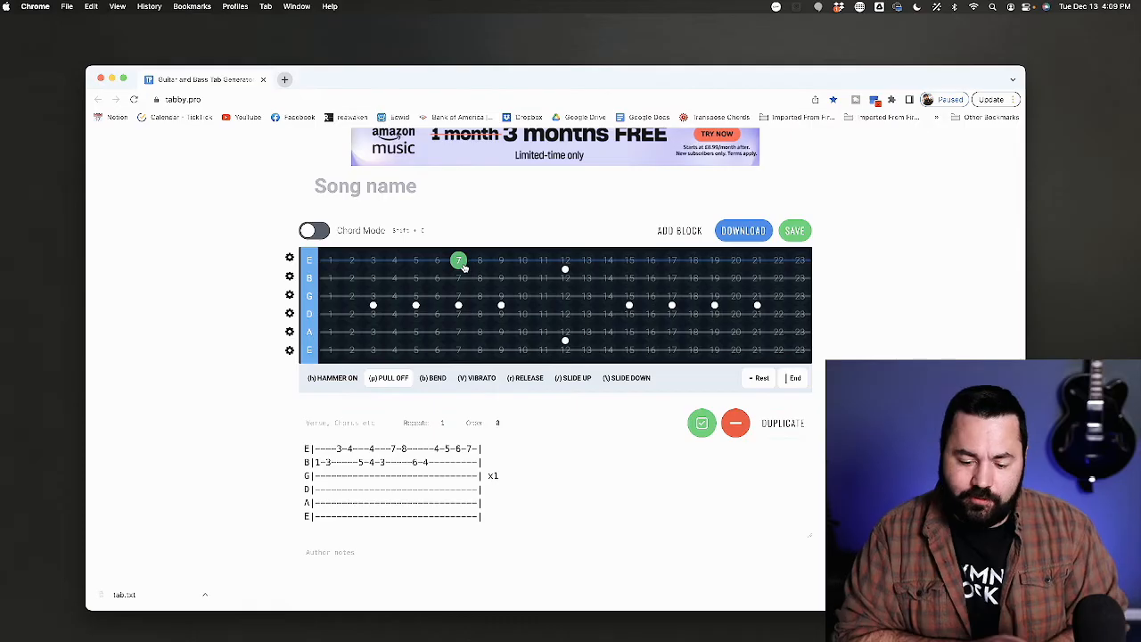